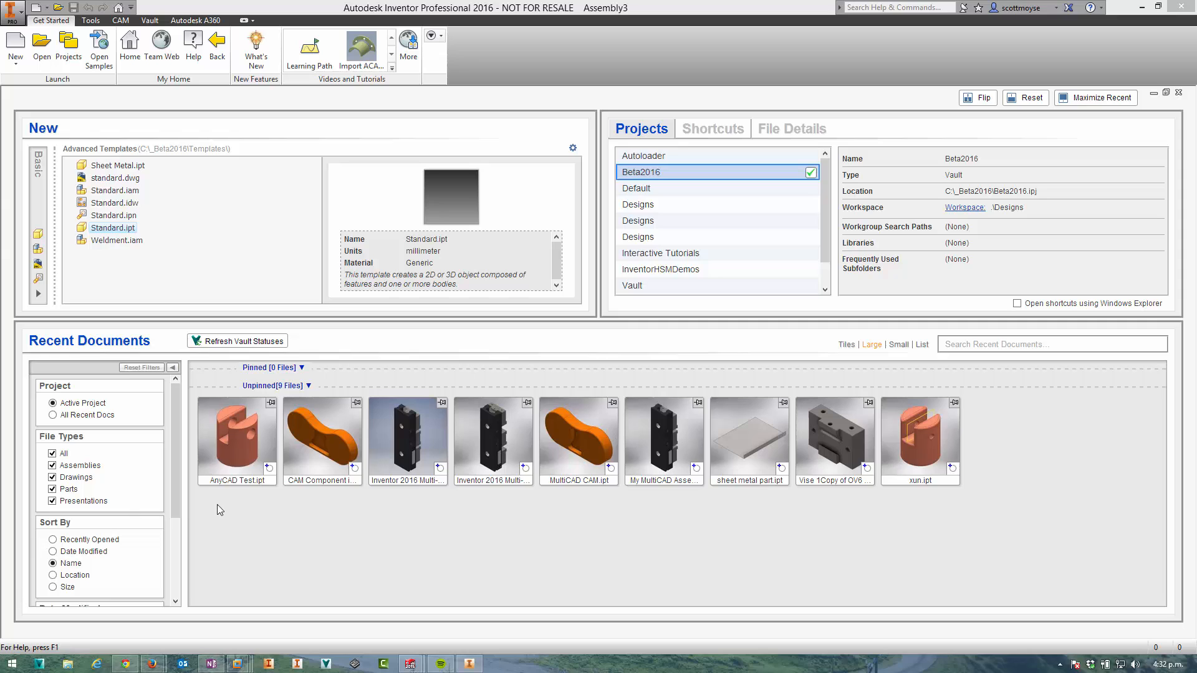
pyautogui.moveTo(241, 531)
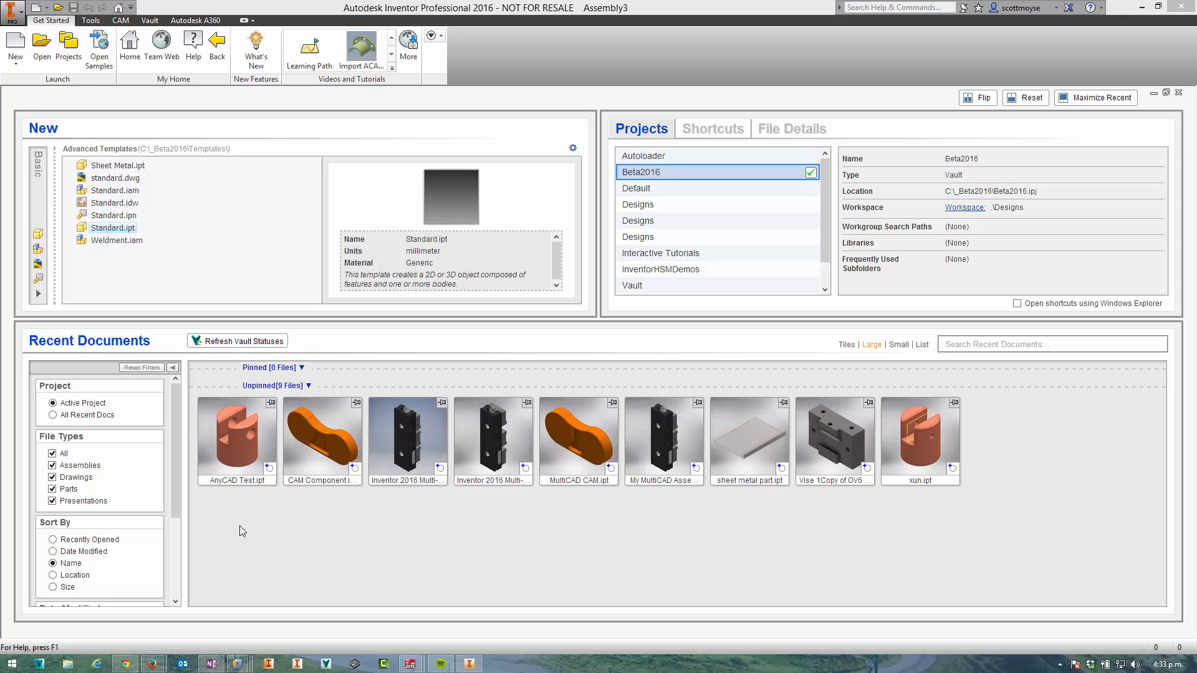
pyautogui.moveTo(416, 456)
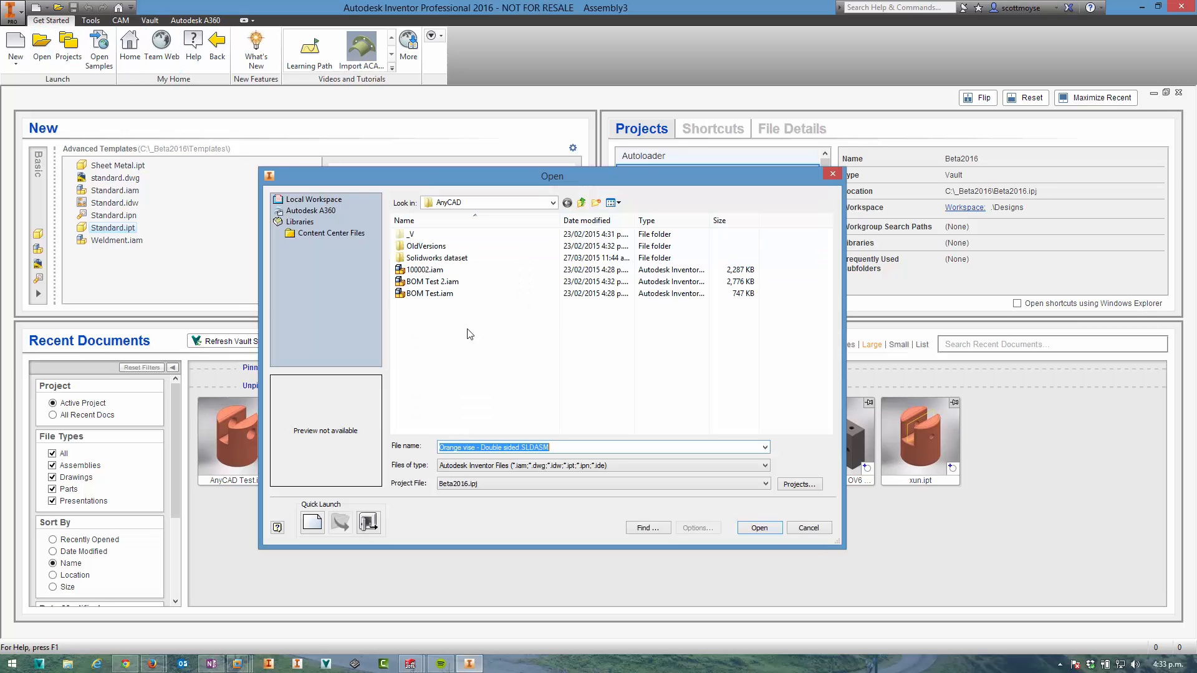
# - Filter the Open dialog to SolidWorks files and open Orange vise - Double sided.SLDASM
pyautogui.click(763, 466)
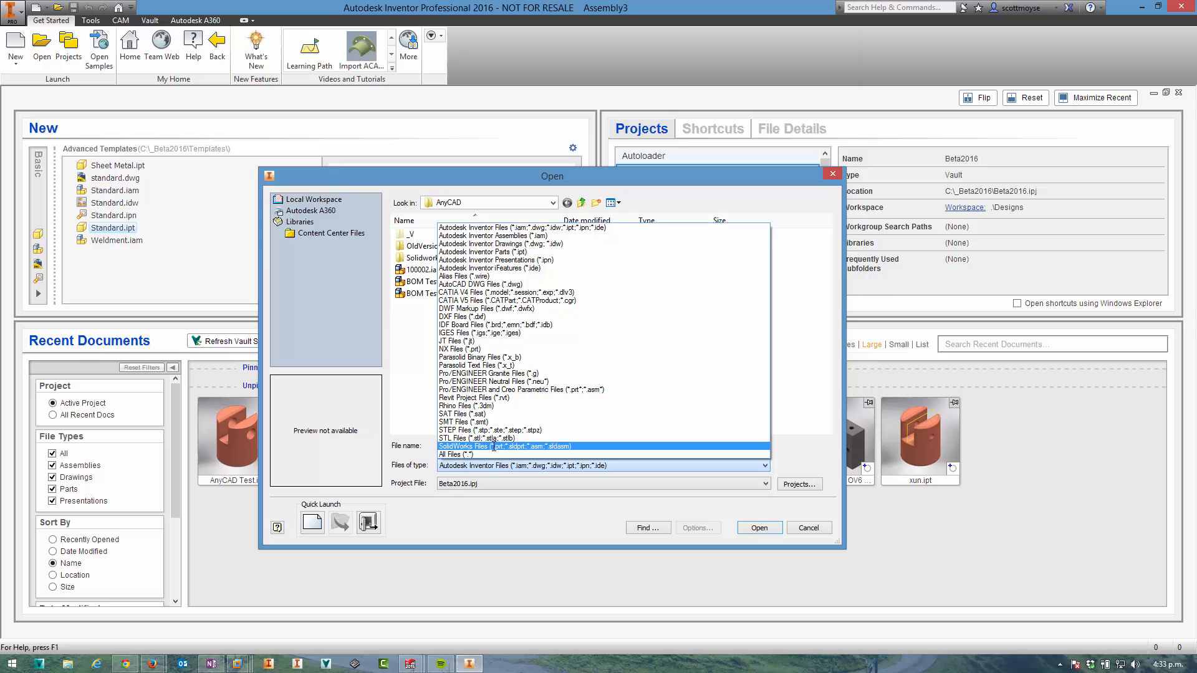
pyautogui.click(505, 447)
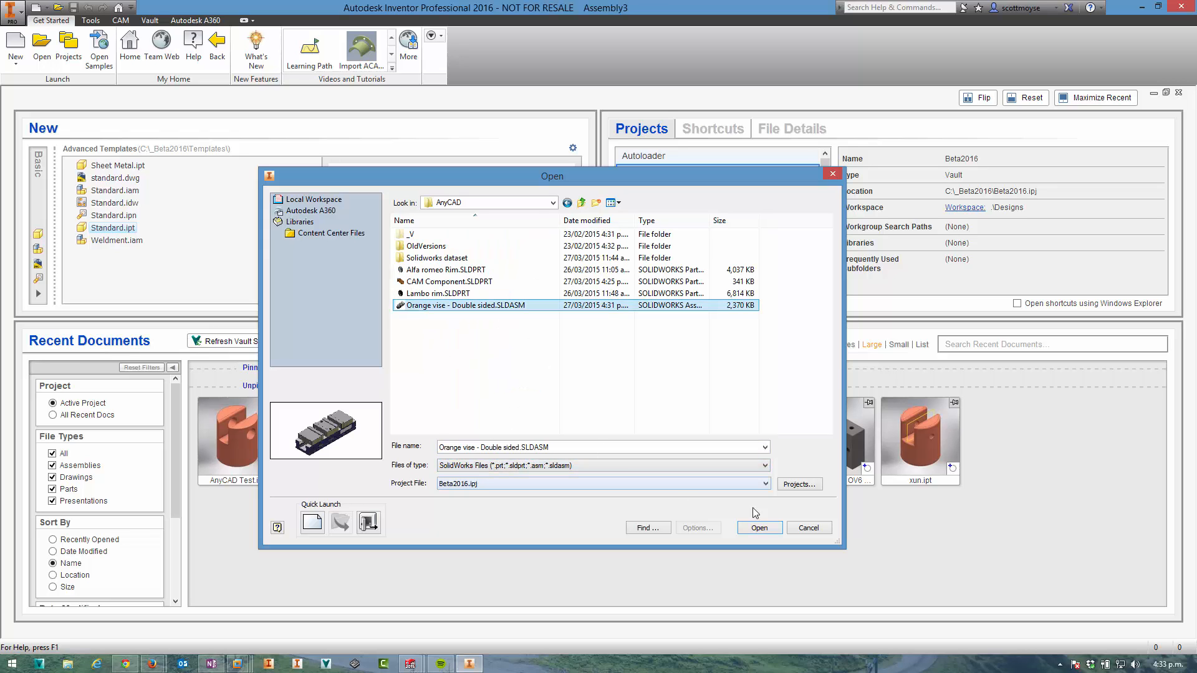
pyautogui.click(759, 528)
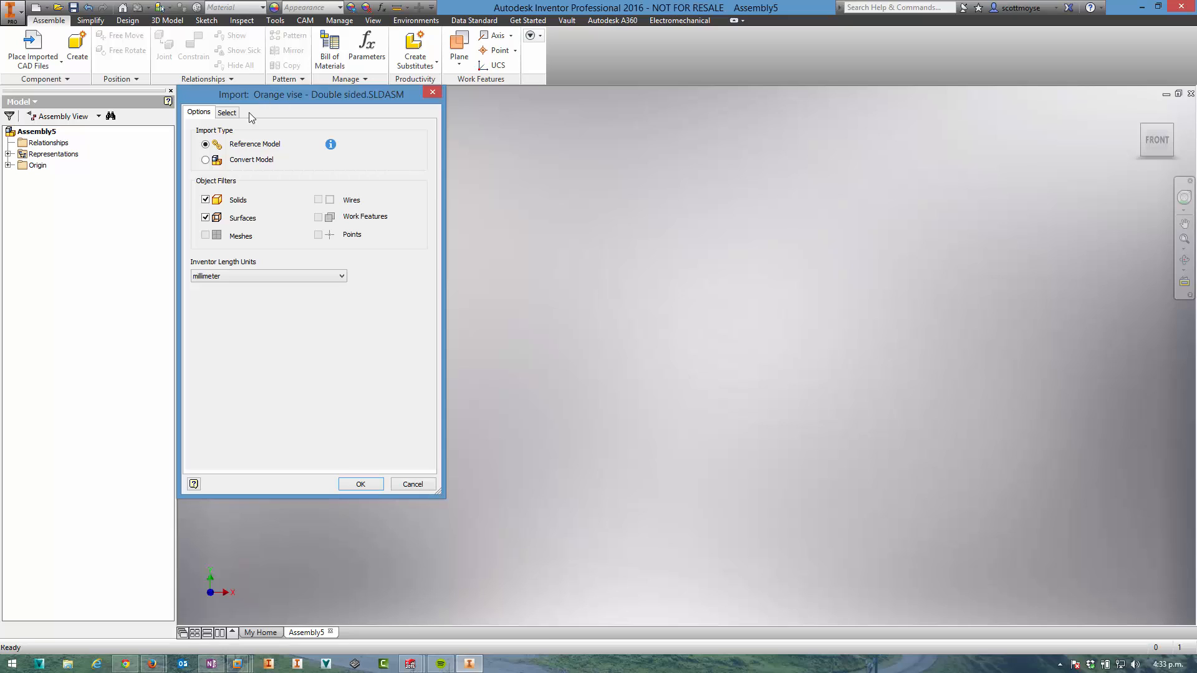
pyautogui.moveTo(252, 136)
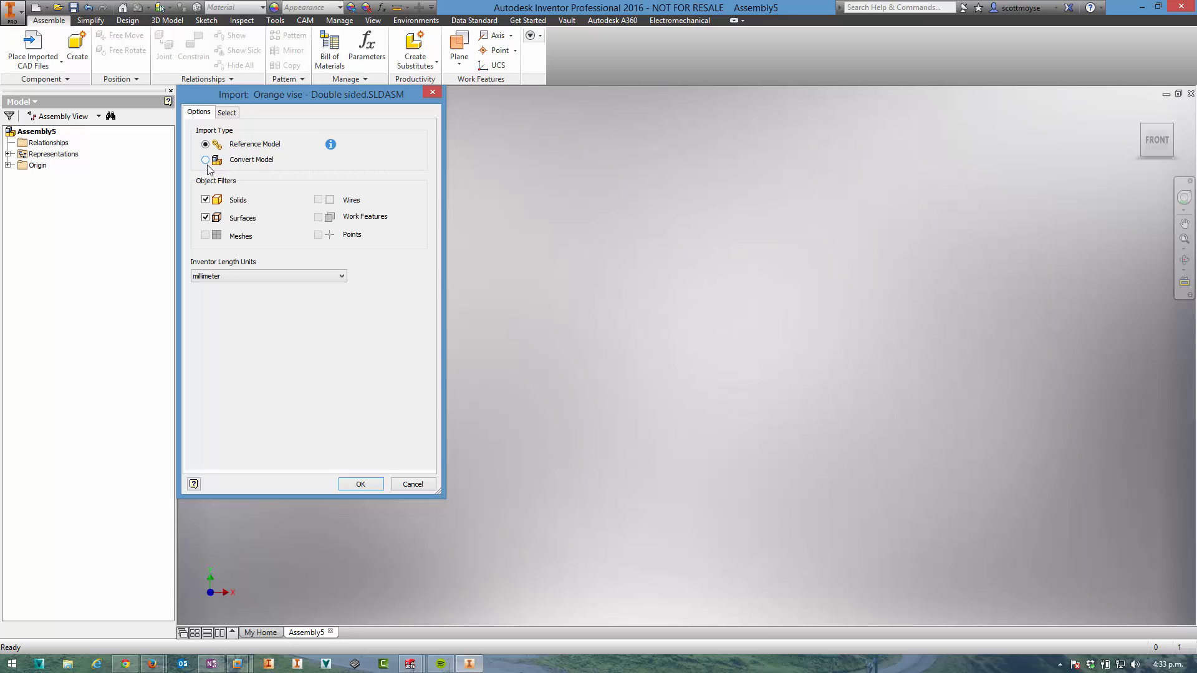
# - Review Convert Model, return to Reference Model, and go to the Select page
pyautogui.click(205, 159)
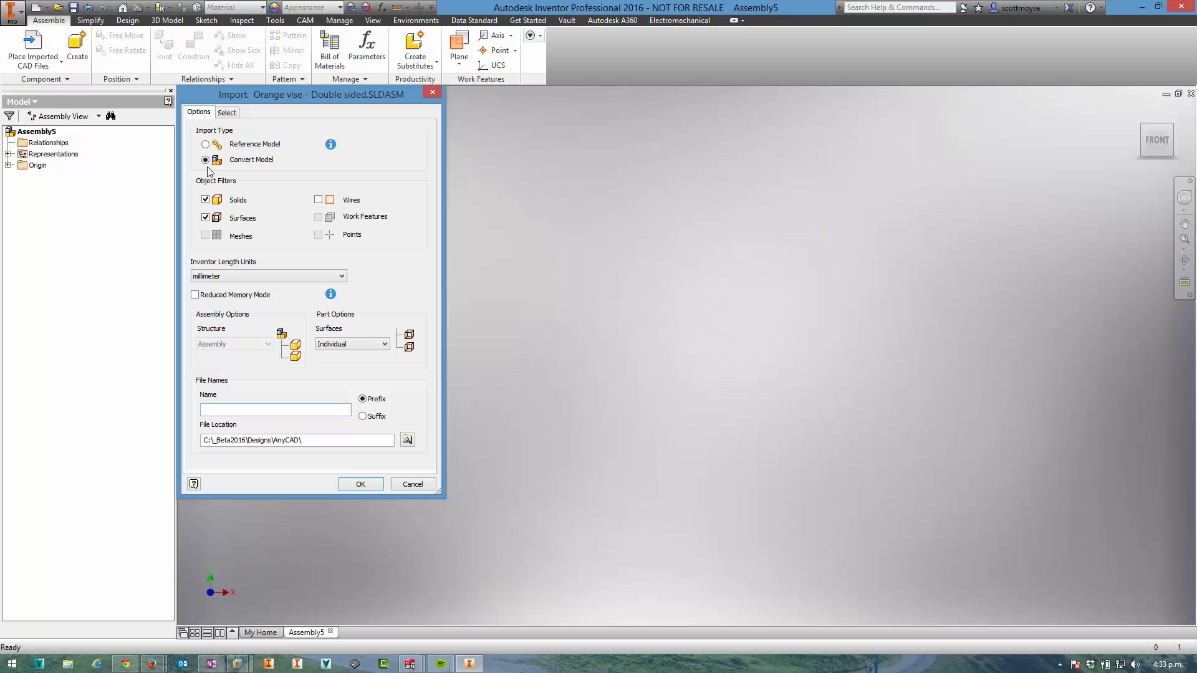
pyautogui.click(205, 144)
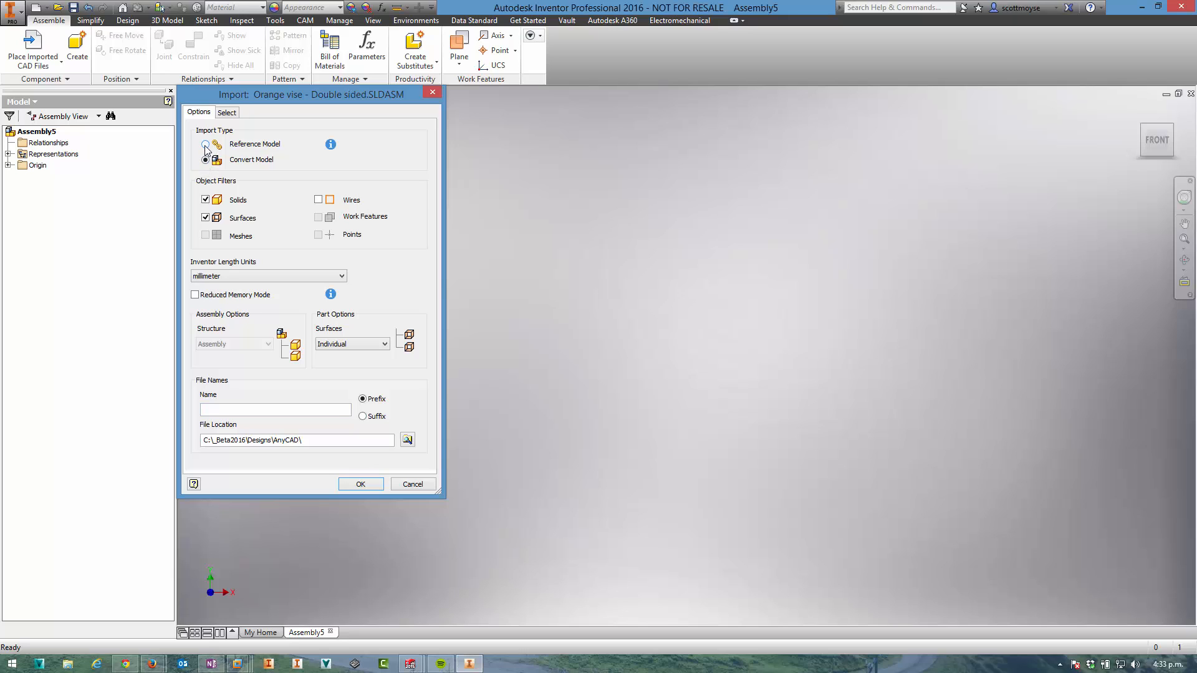
pyautogui.click(226, 112)
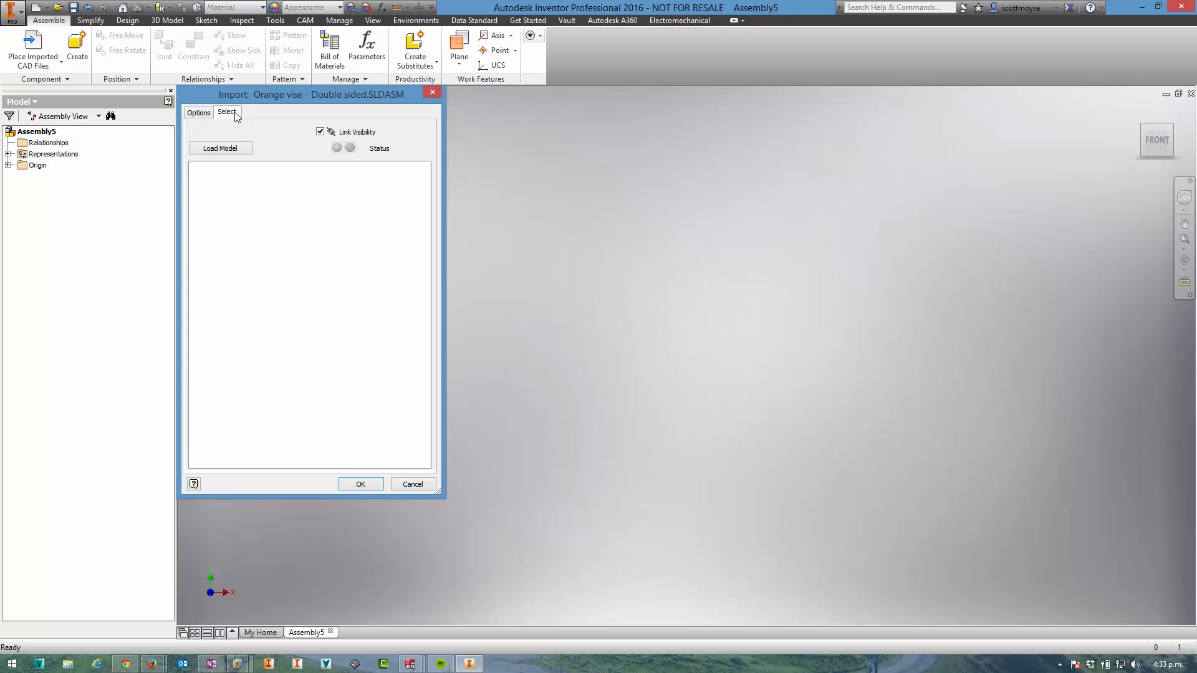
# - Load the vise components, inspect and toggle jaw plate and nameplate, then accept the import
pyautogui.click(220, 148)
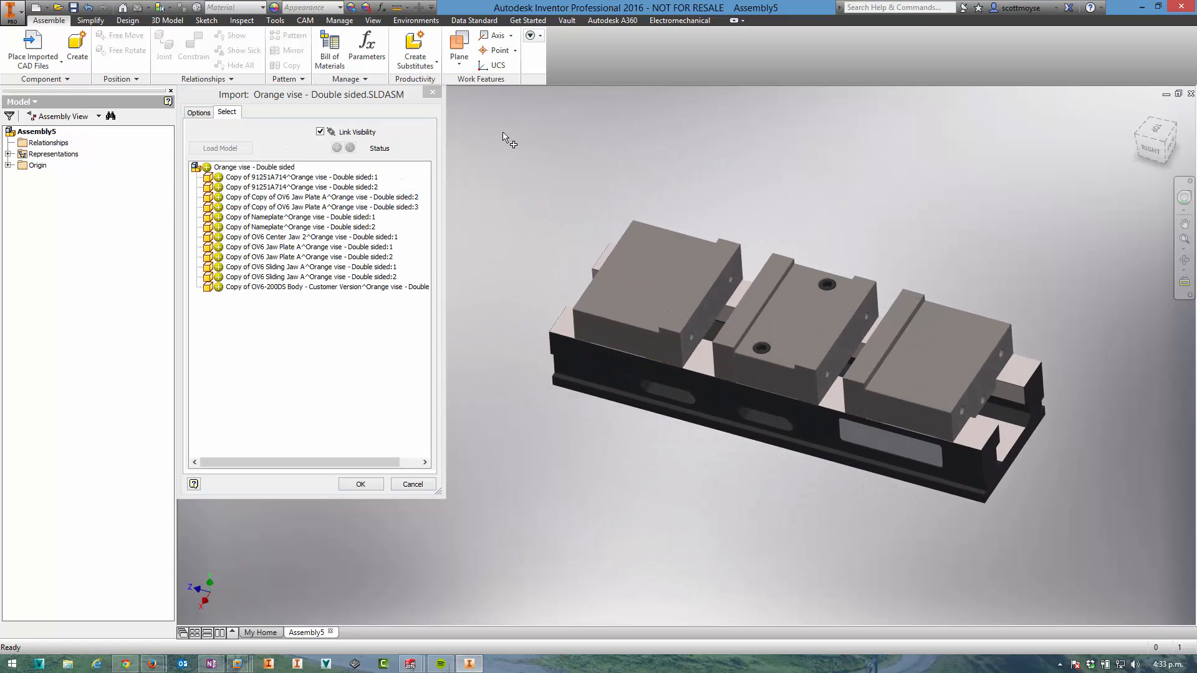
pyautogui.click(322, 207)
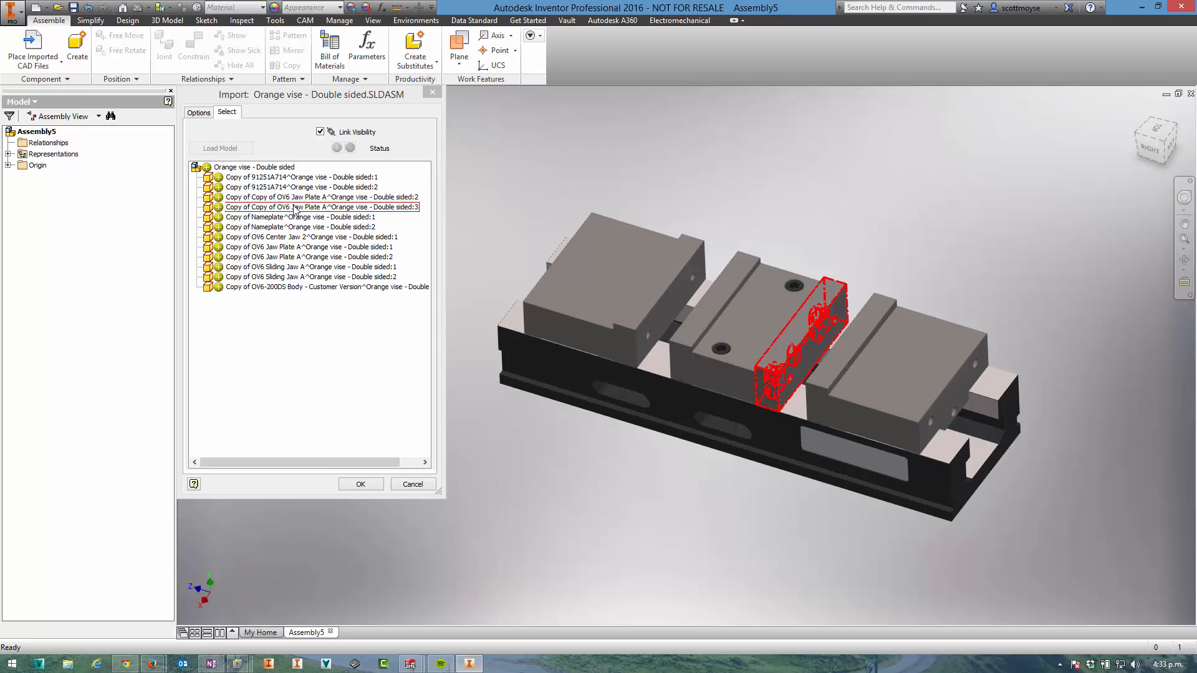
pyautogui.click(300, 227)
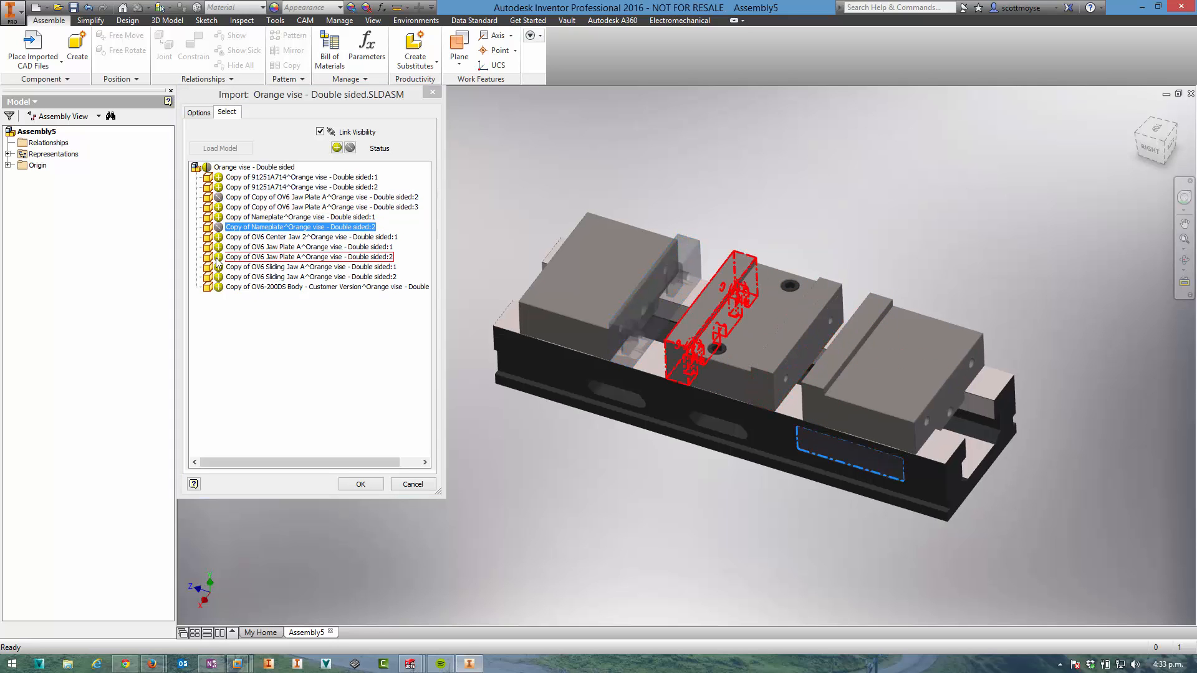
pyautogui.click(308, 256)
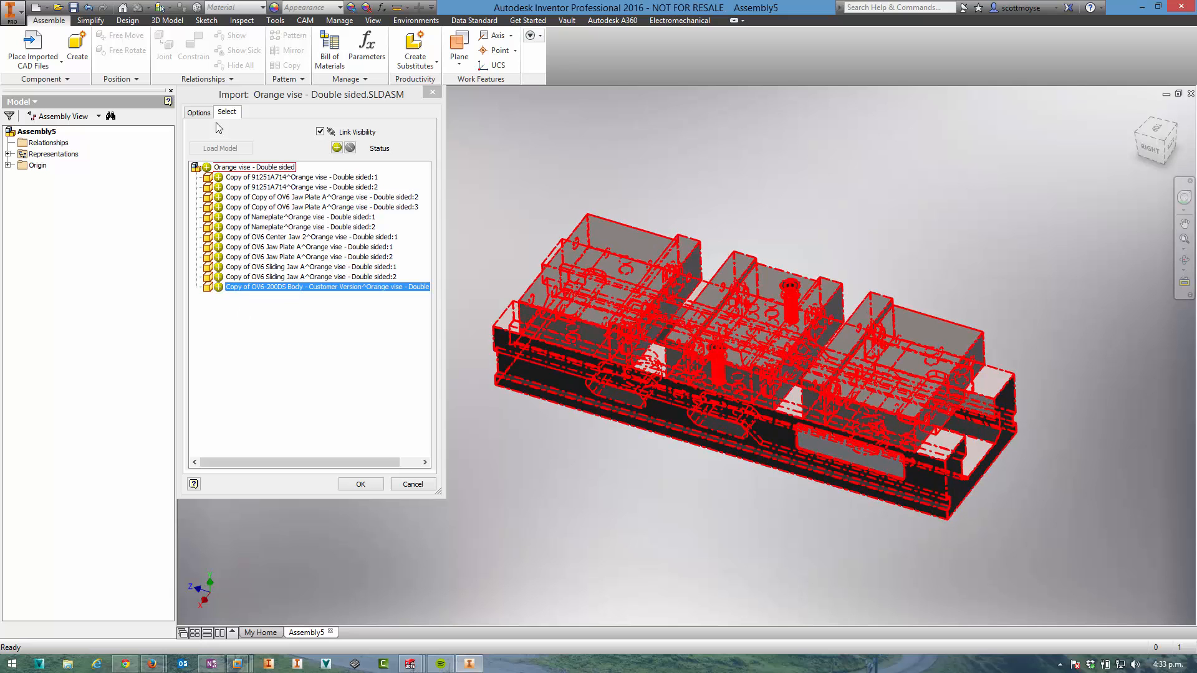
pyautogui.click(360, 483)
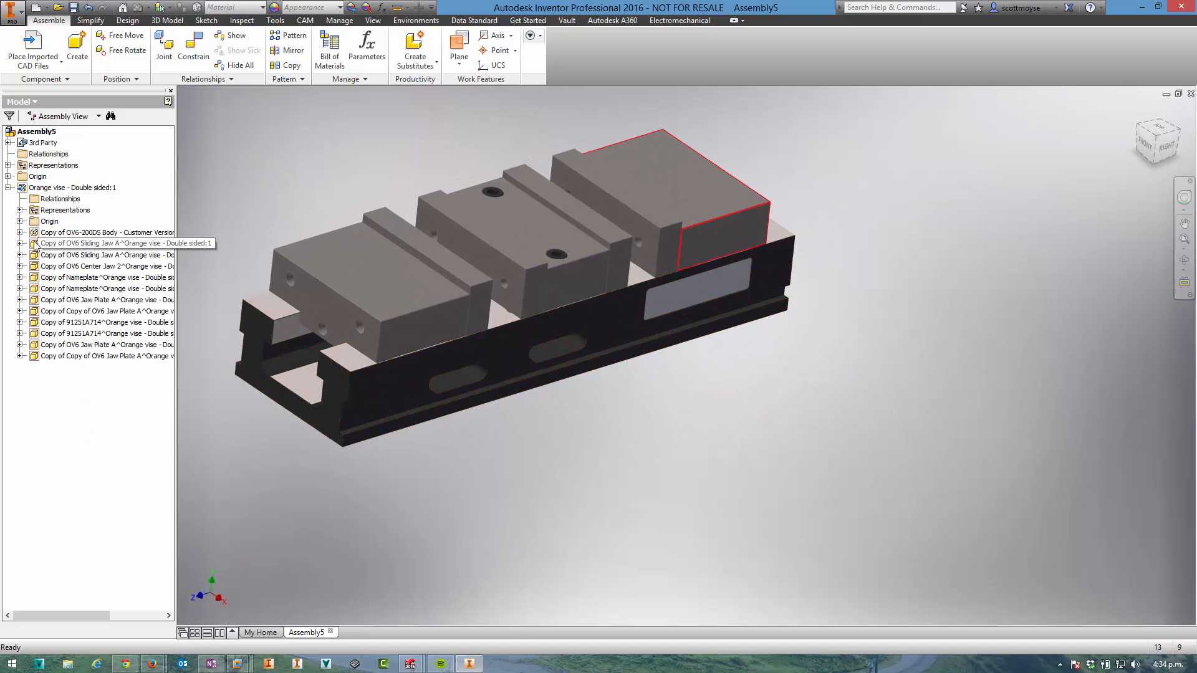
# - Place the referenced Orange vise in the graphics window of Assembly5
pyautogui.click(107, 243)
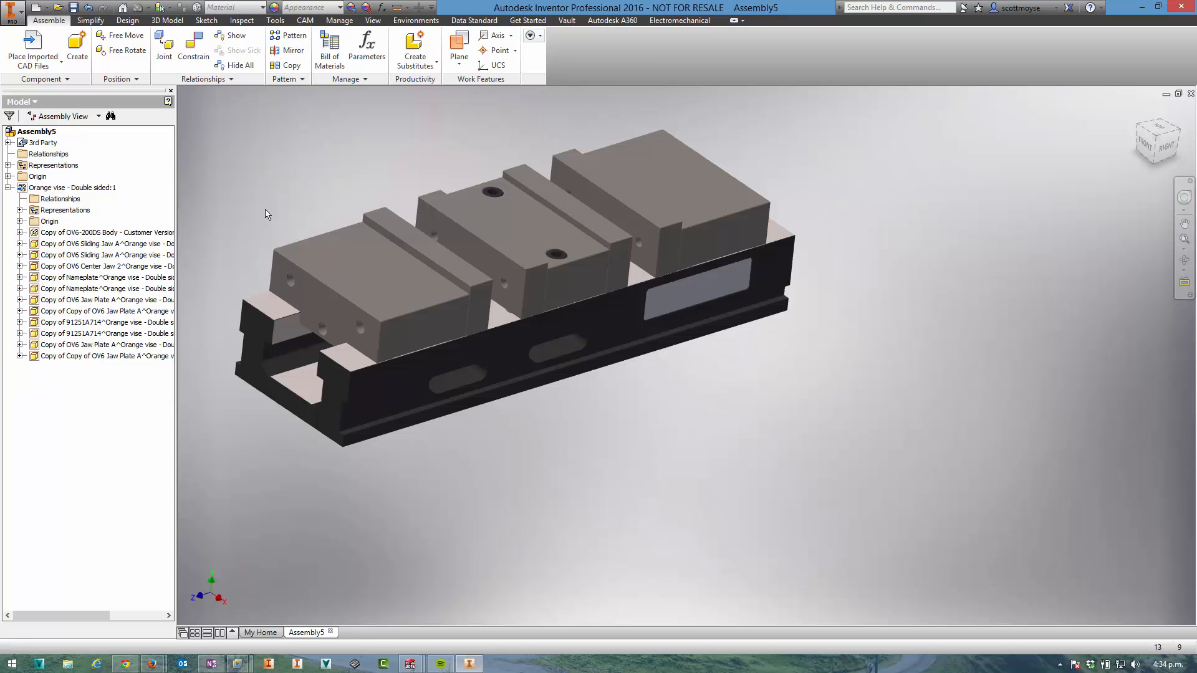
# - Open the Bill of Materials for Assembly5 to review the vise item
pyautogui.click(329, 50)
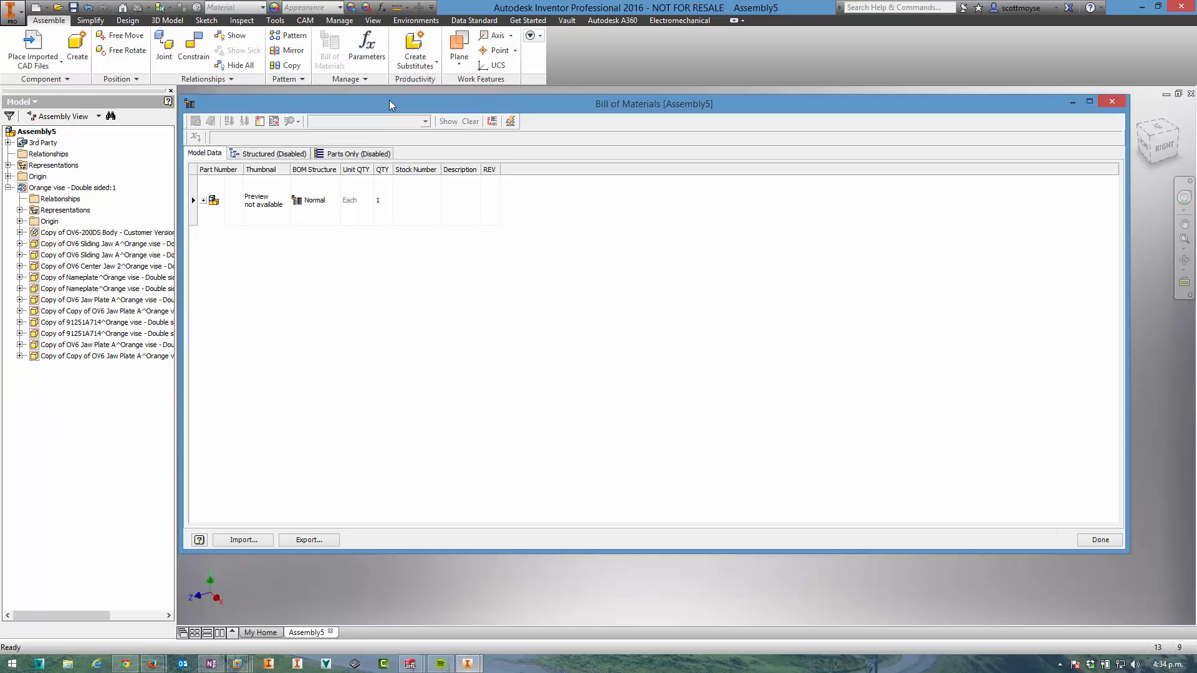
pyautogui.moveTo(265, 193)
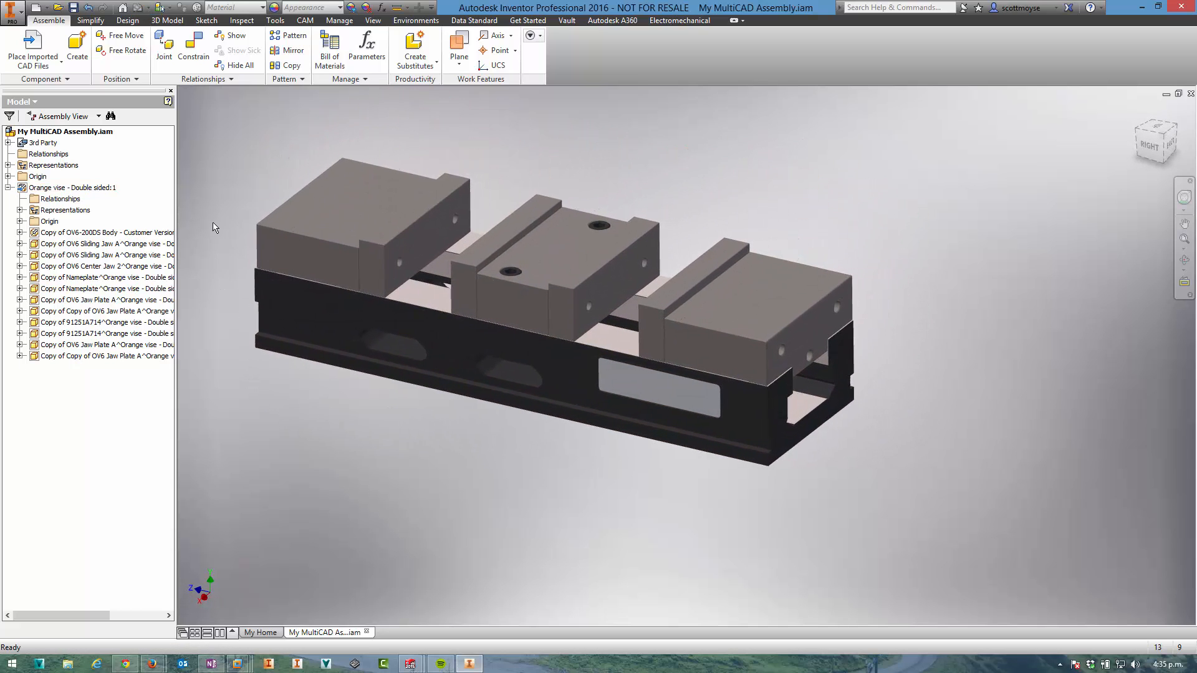
# - Collapse the vise node and start placing an imported CAD file
pyautogui.click(7, 187)
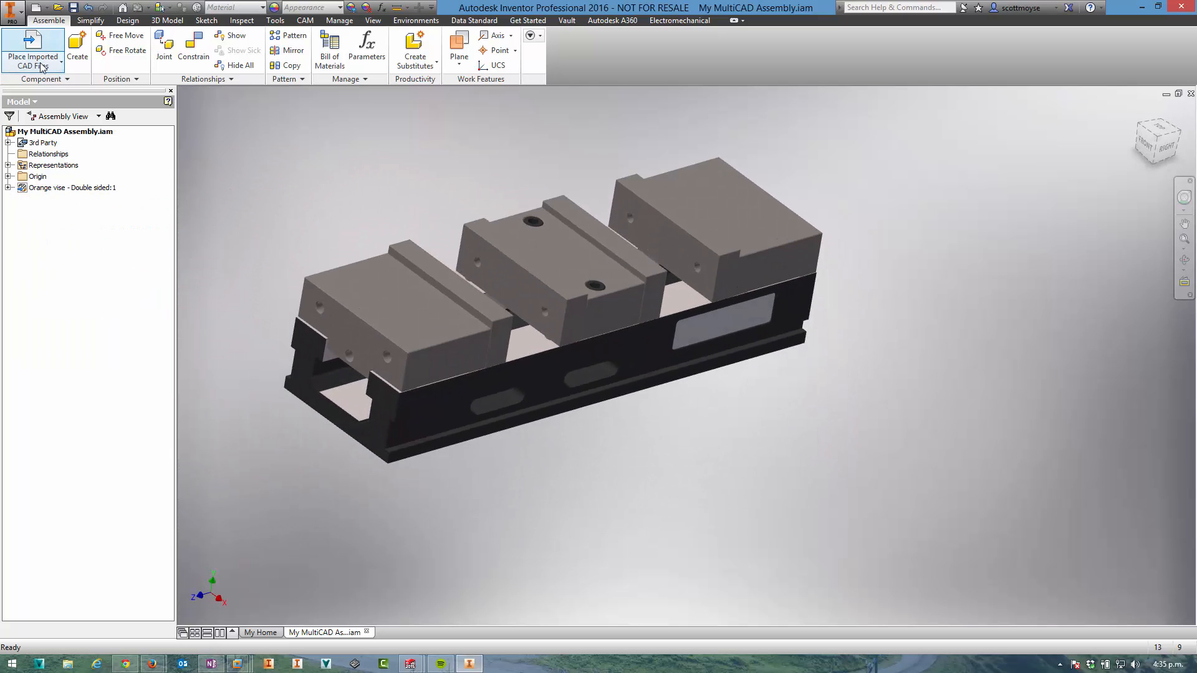
pyautogui.click(33, 60)
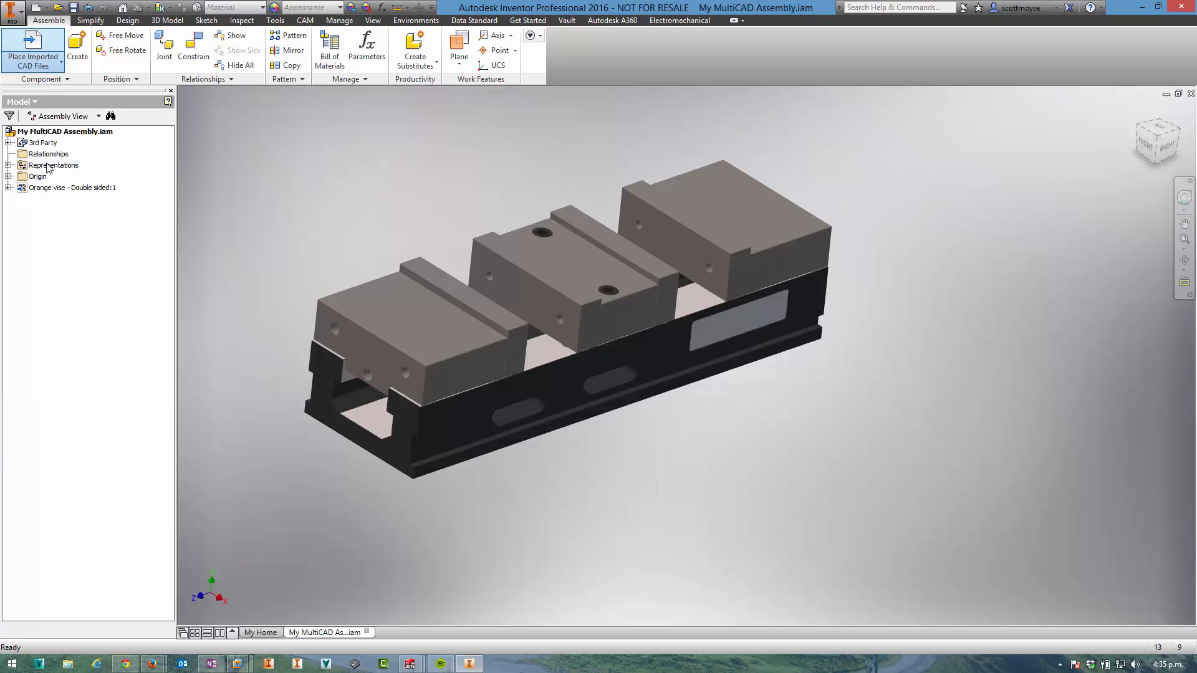
pyautogui.click(32, 48)
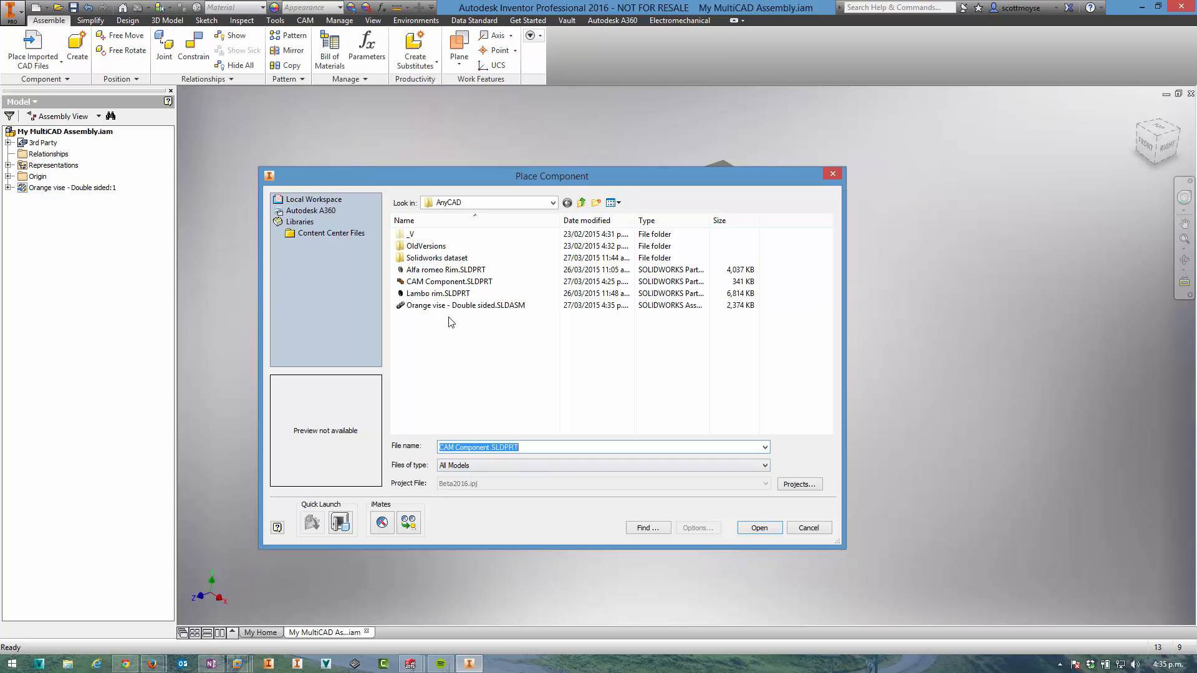
# - Place CAM Component.SLDPRT into the assembly as a Reference Model import
pyautogui.click(449, 281)
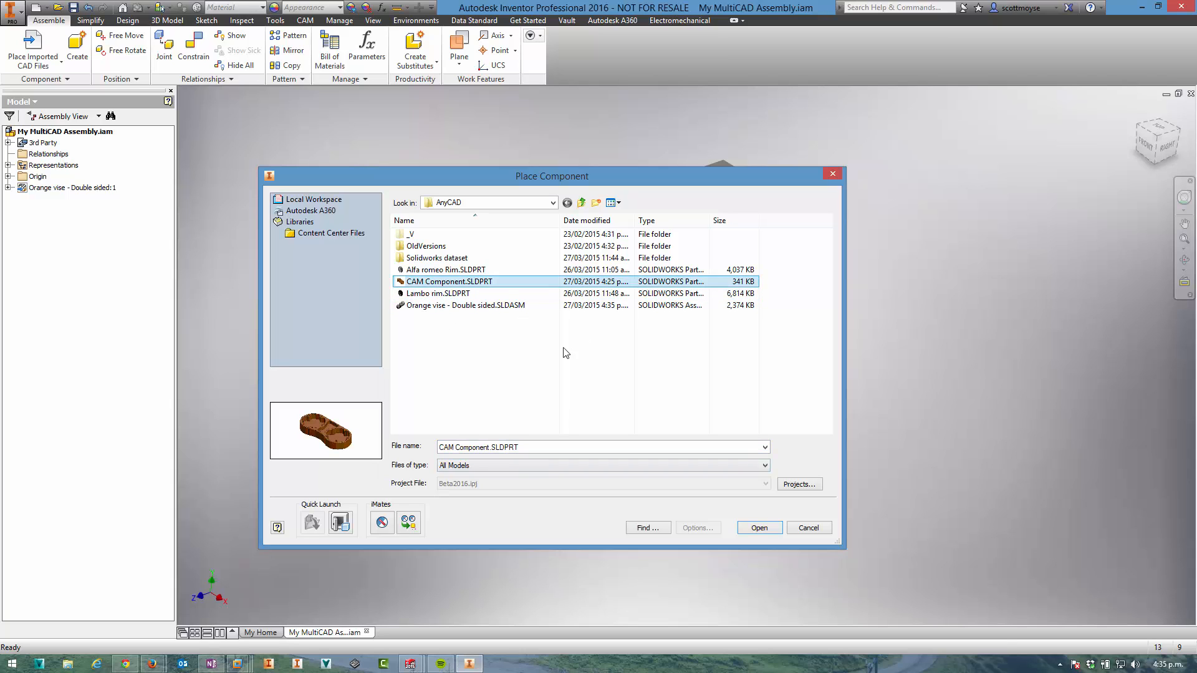
pyautogui.click(758, 528)
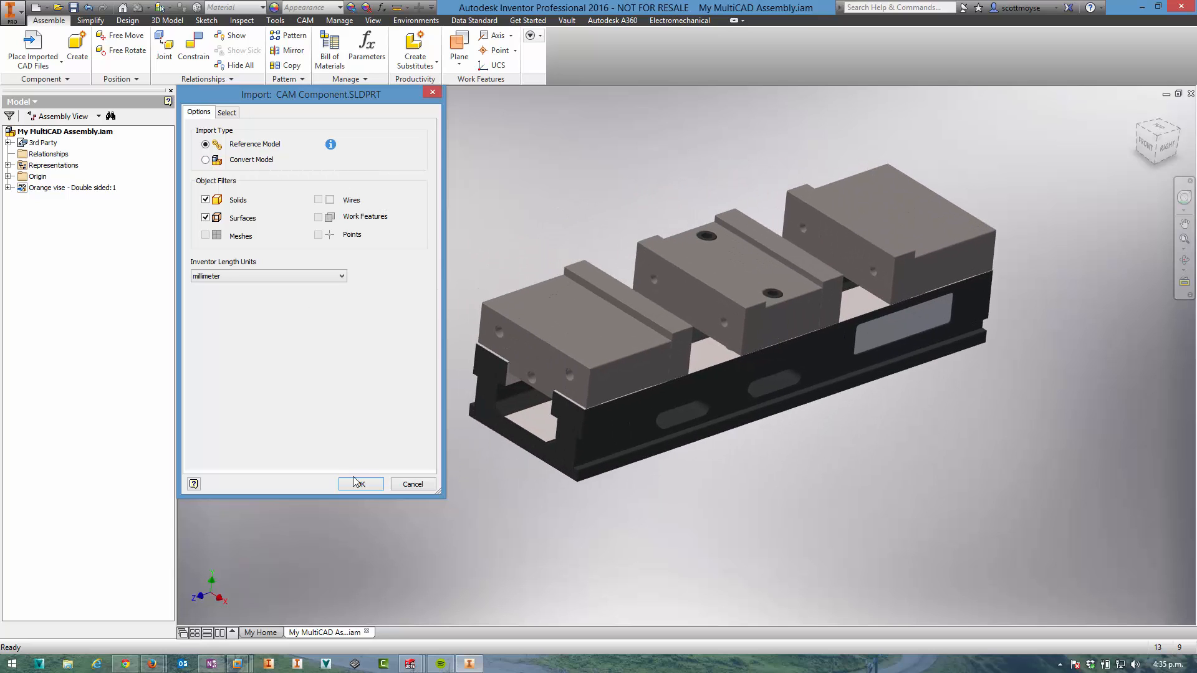
pyautogui.click(359, 483)
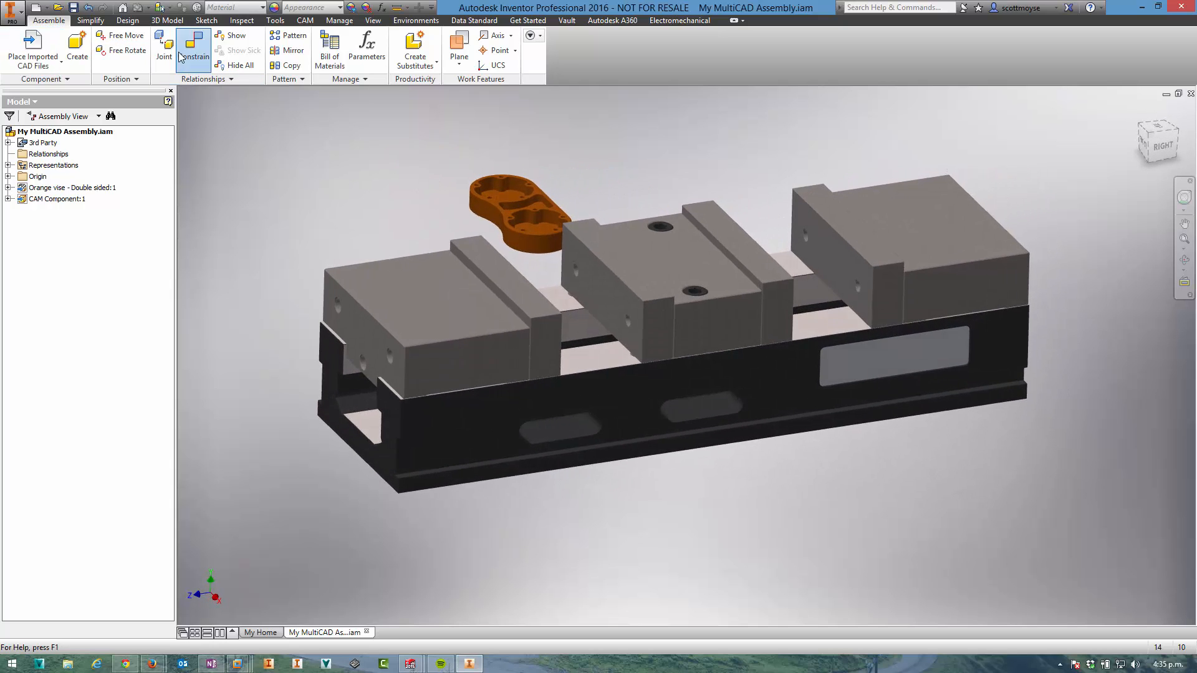
# - Start a constraint between the CAM part and the vise geometry
pyautogui.click(194, 50)
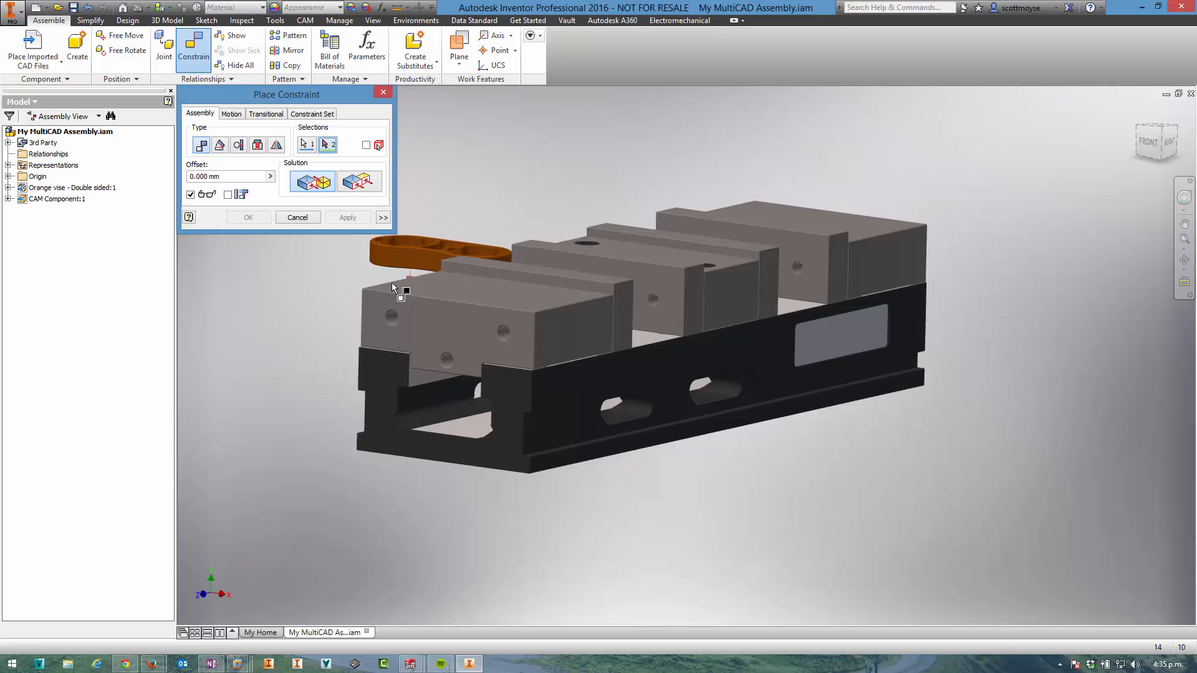
pyautogui.click(347, 217)
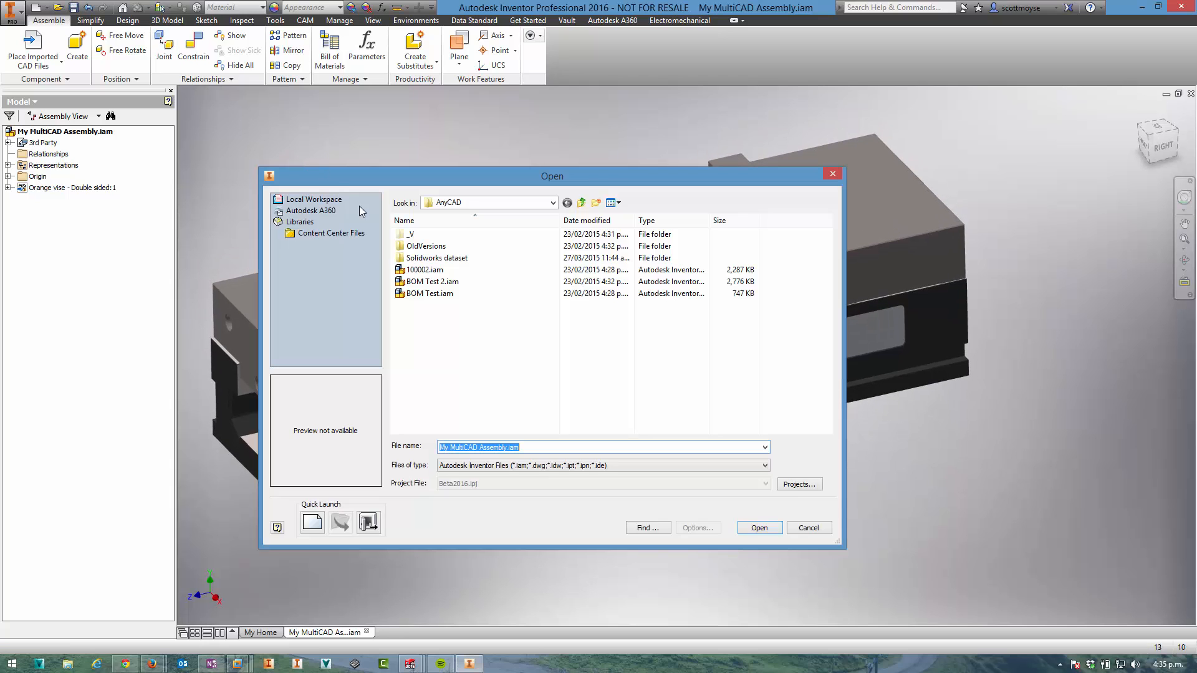
# - Browse folder locations, filter to SolidWorks files, and open CAM Component.SLDPRT
pyautogui.click(551, 202)
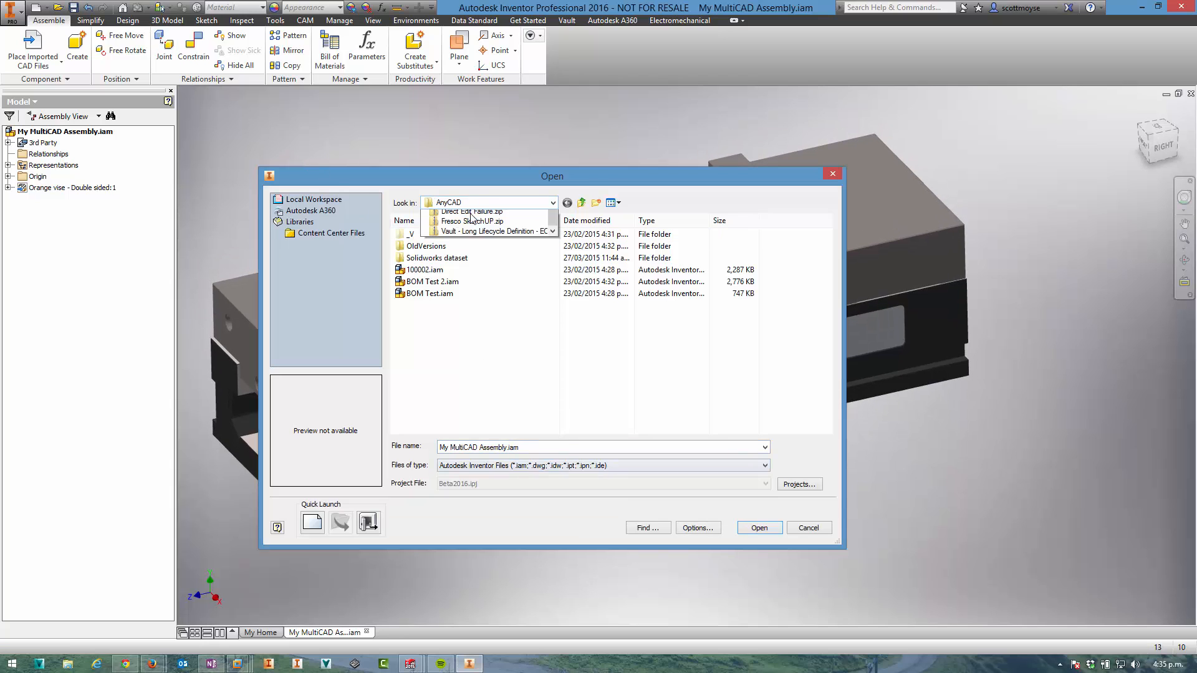
pyautogui.click(551, 202)
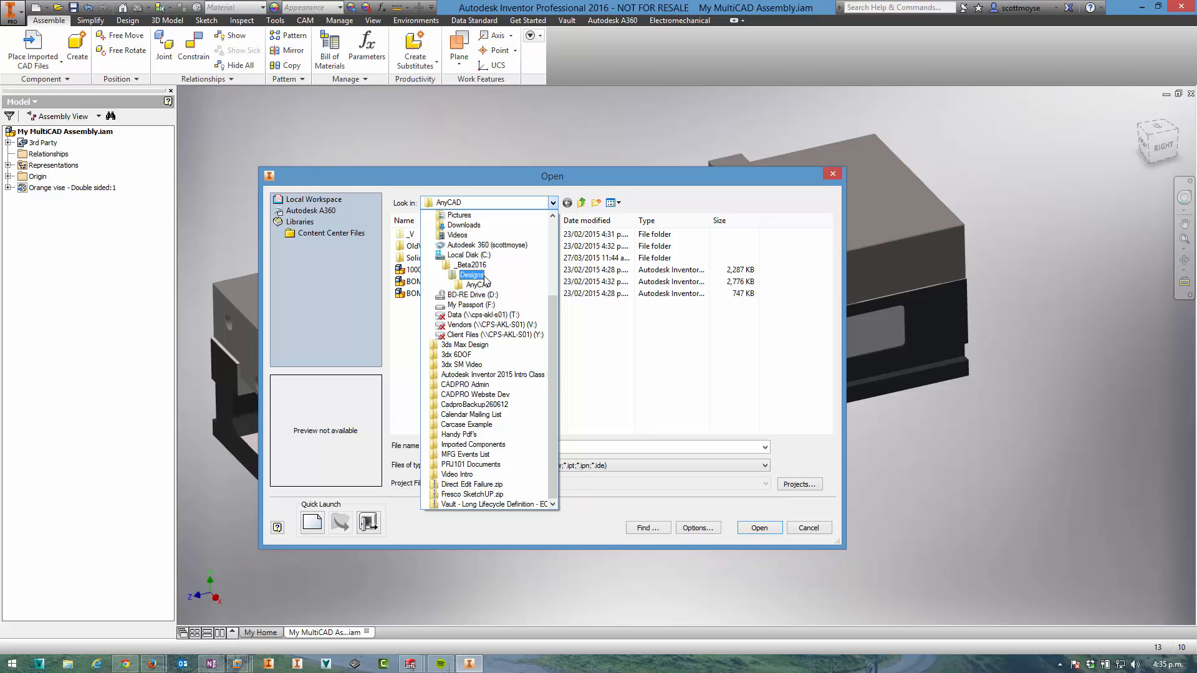
pyautogui.click(762, 466)
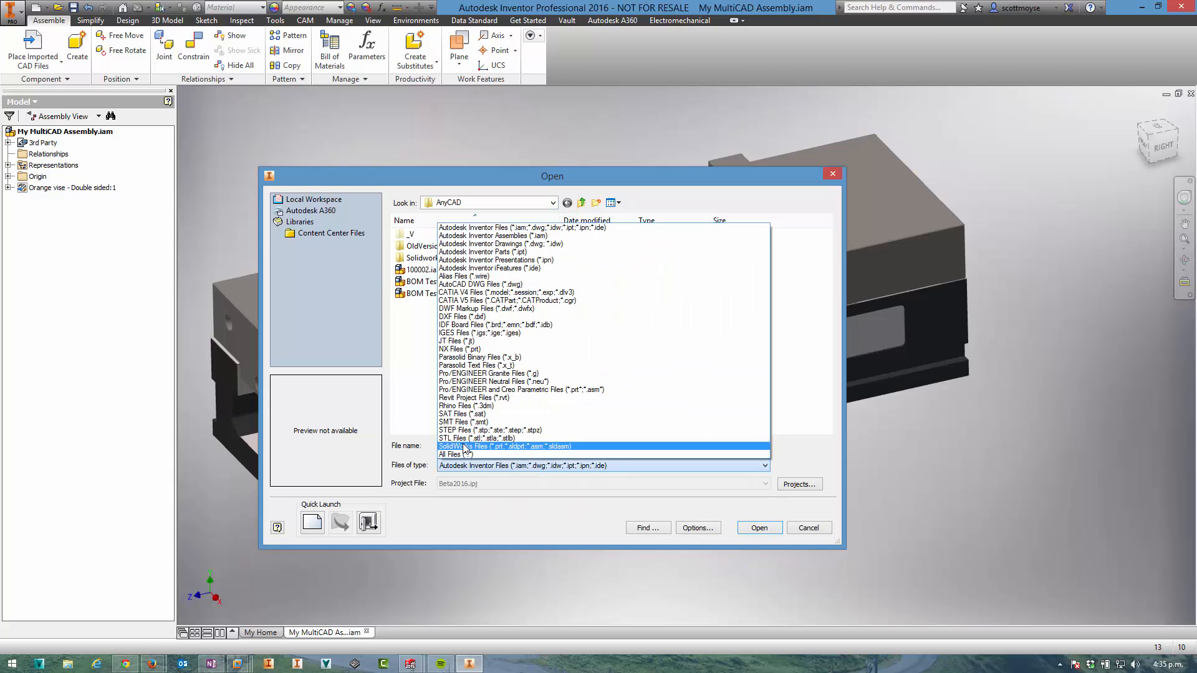
pyautogui.click(507, 445)
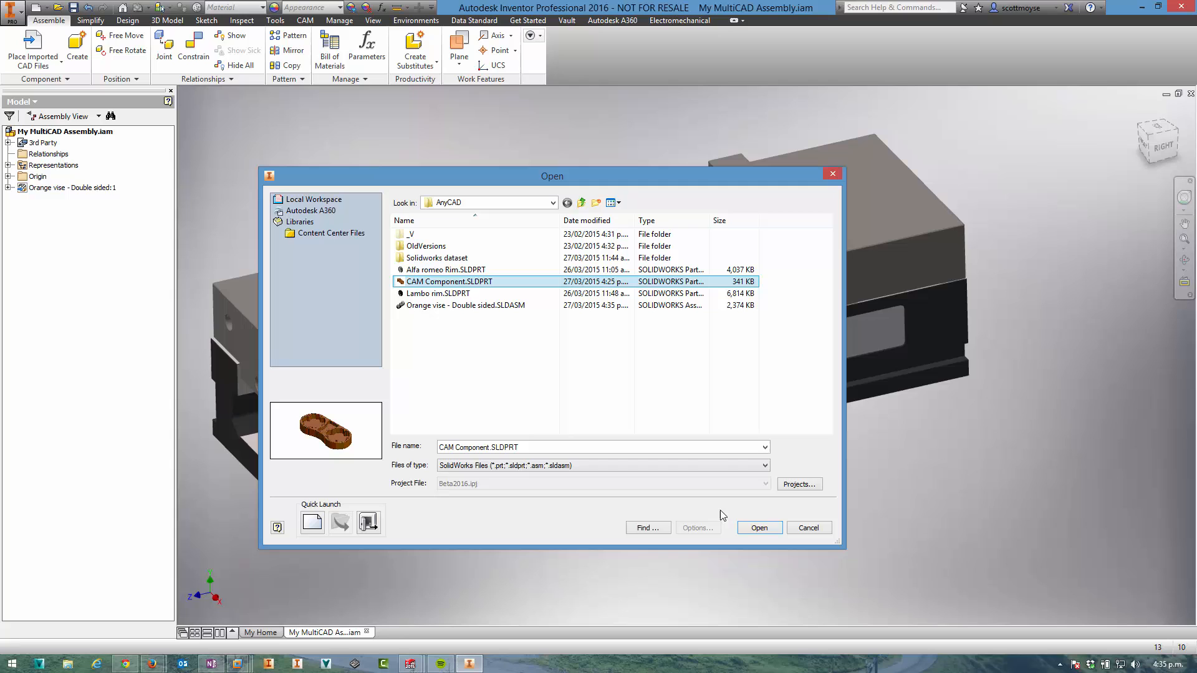
pyautogui.click(758, 527)
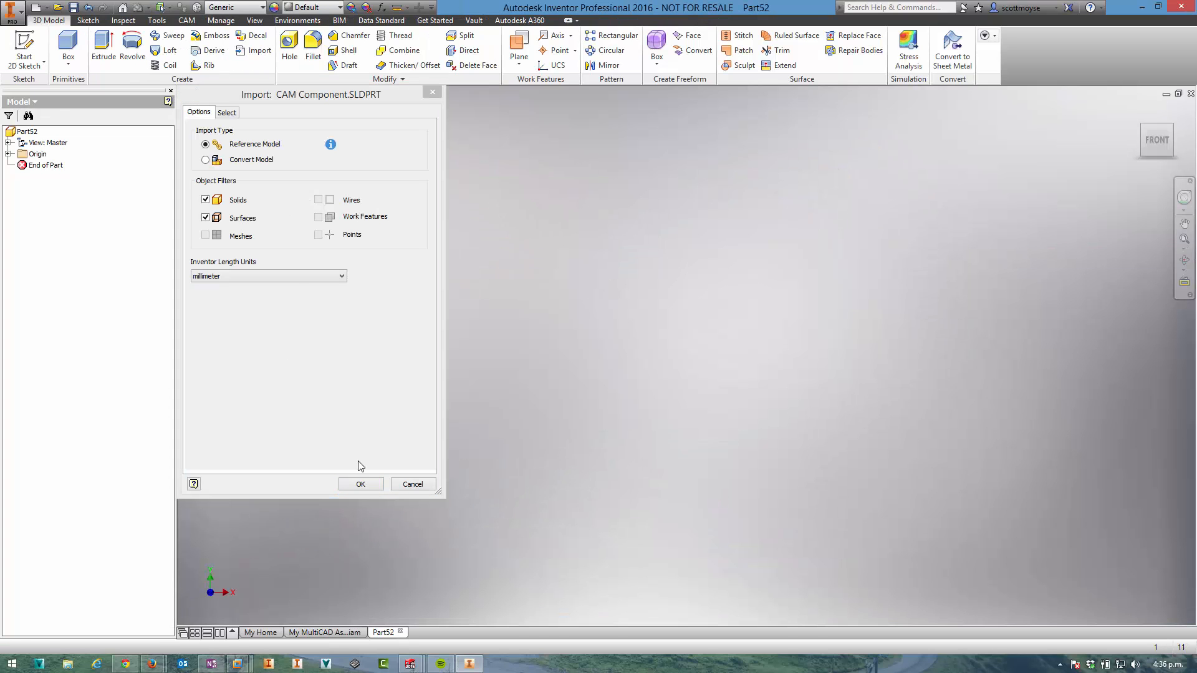
# - Cancel the CAM Component import options dialog
pyautogui.click(361, 483)
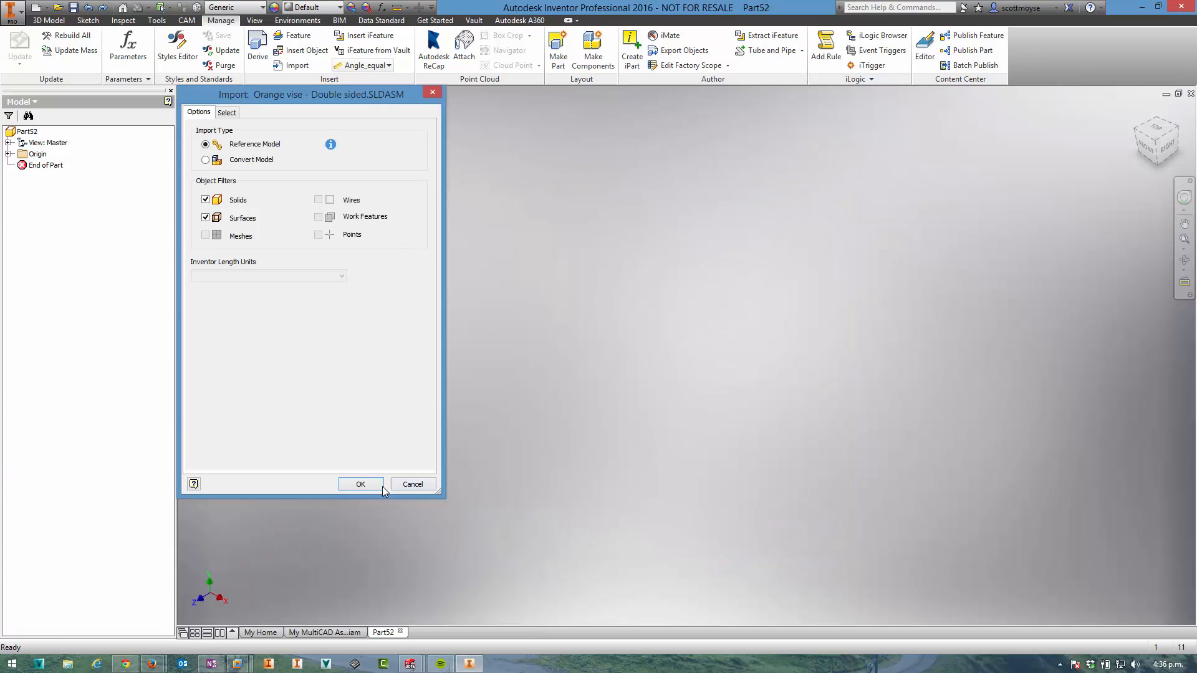
# - Accept the Orange vise reference import and expand its twelve solid bodies in the browser
pyautogui.click(361, 484)
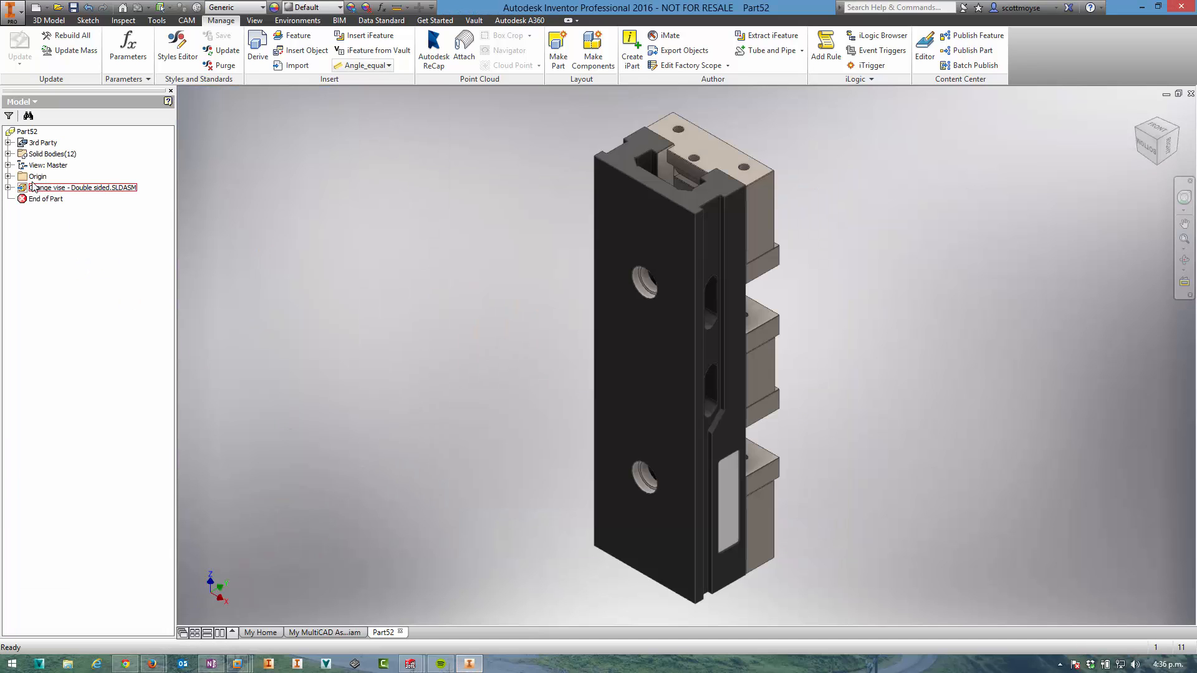
pyautogui.click(82, 187)
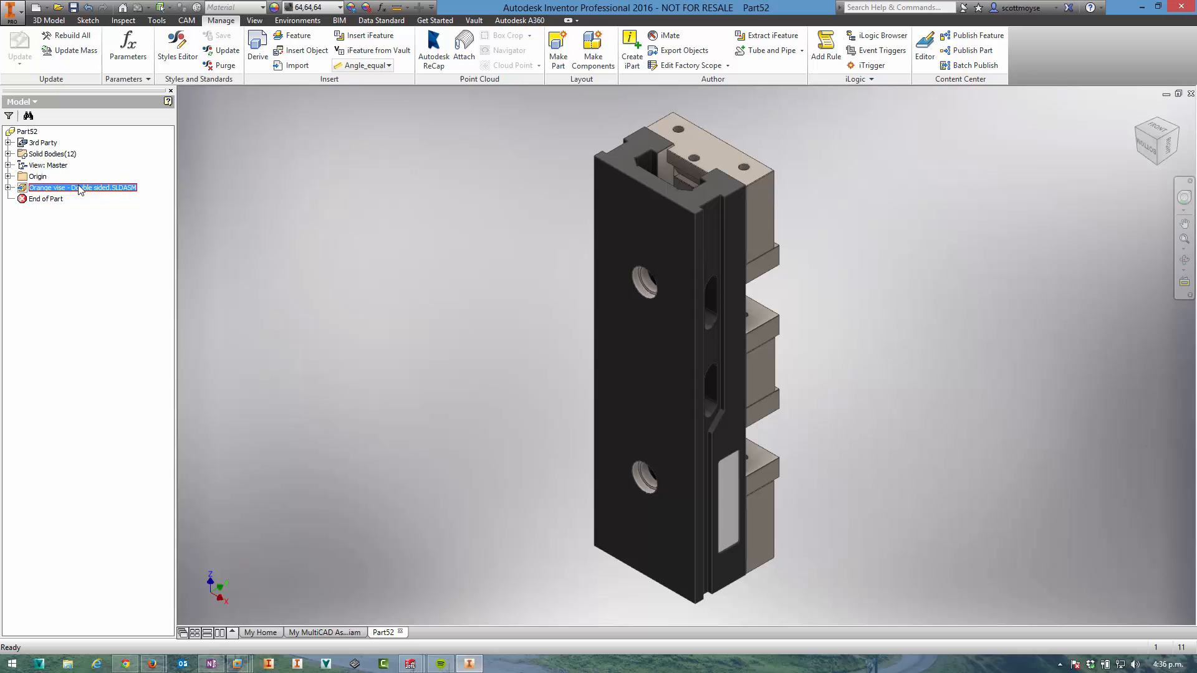
pyautogui.rightClick(81, 188)
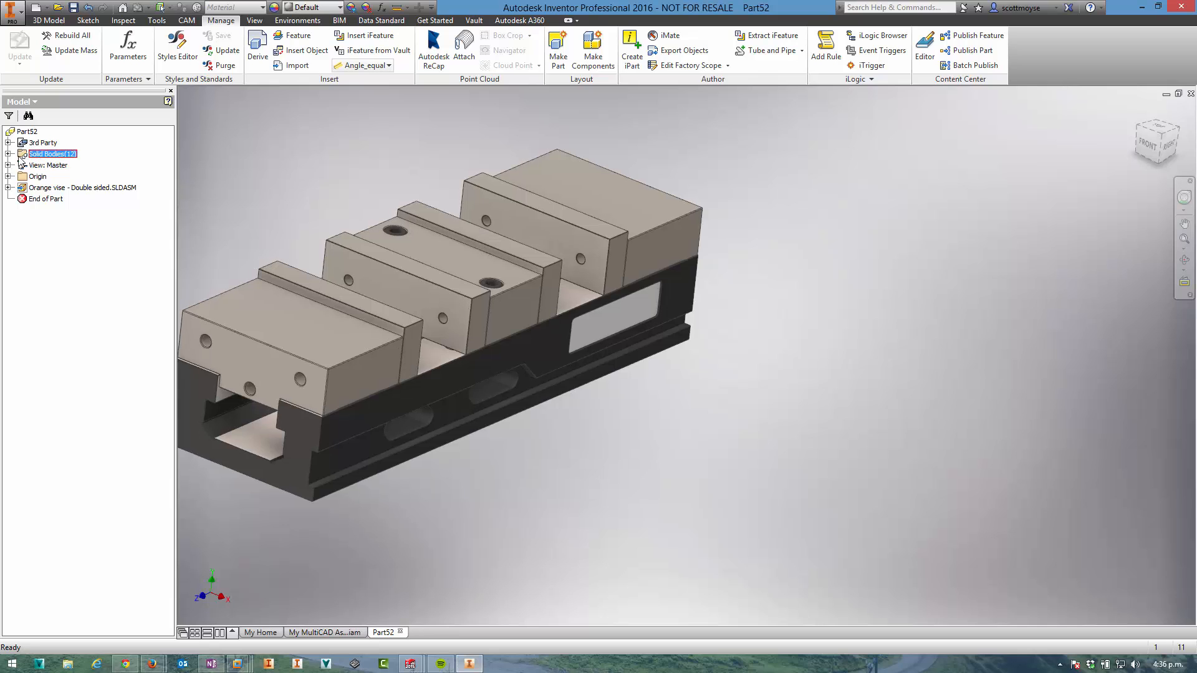
pyautogui.click(7, 153)
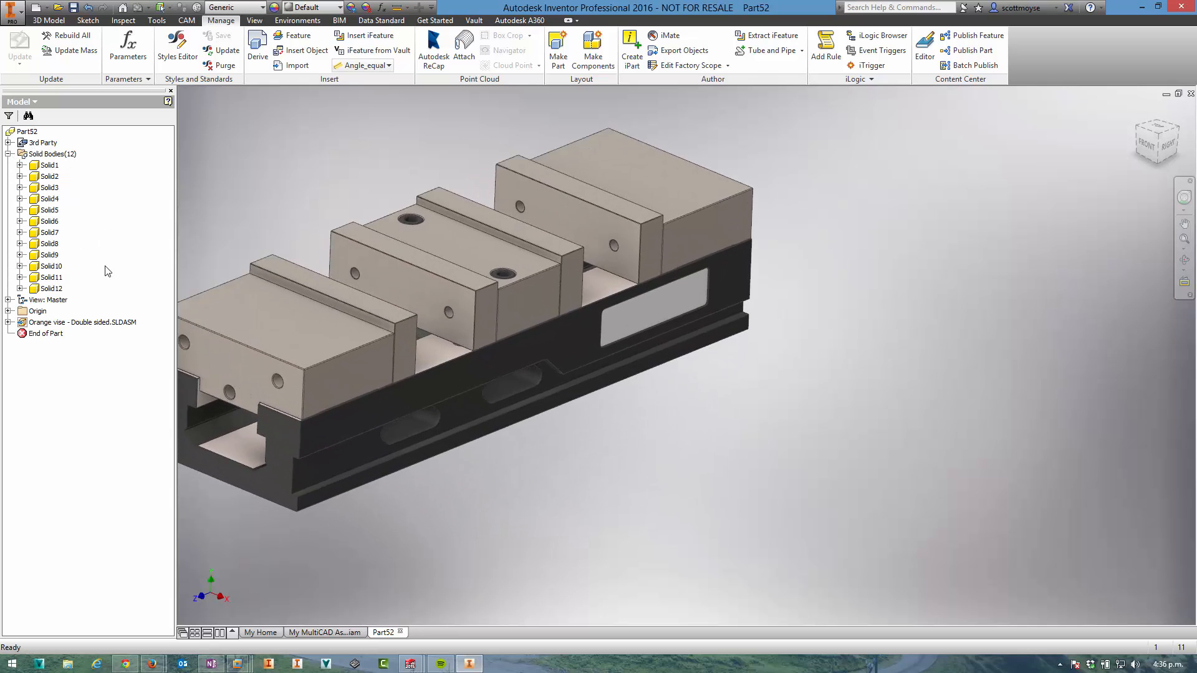
pyautogui.rightClick(82, 322)
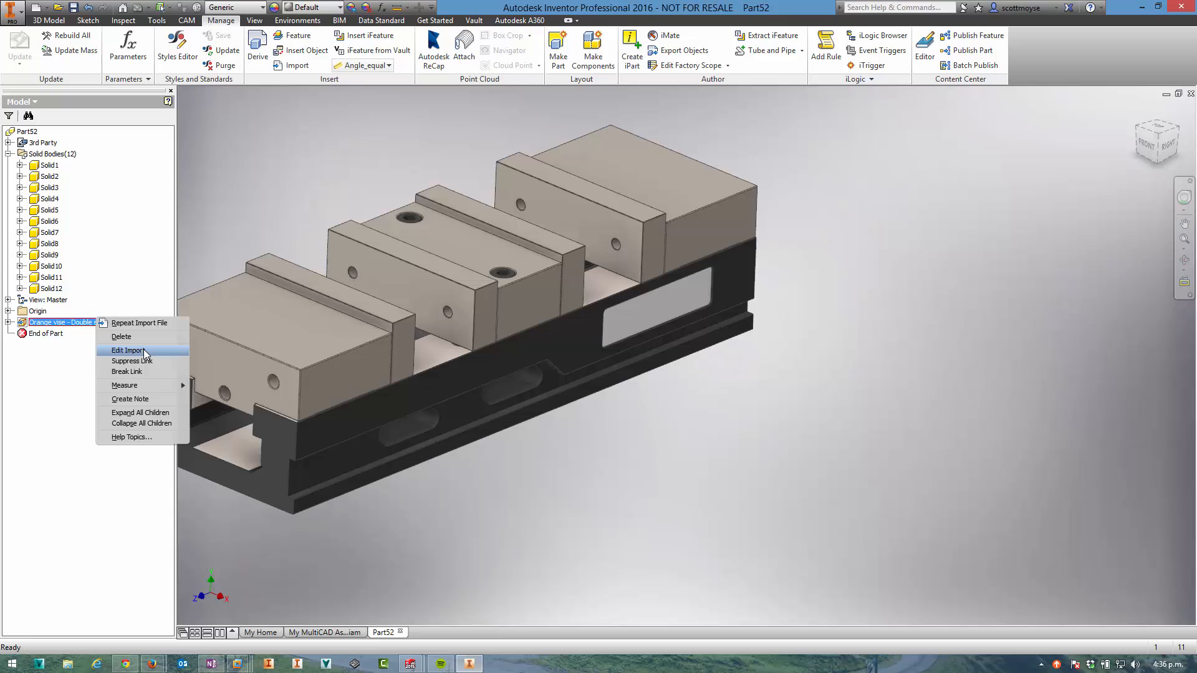
# - Edit the Orange vise import to exclude the nameplate components, leaving ten bodies
pyautogui.click(126, 350)
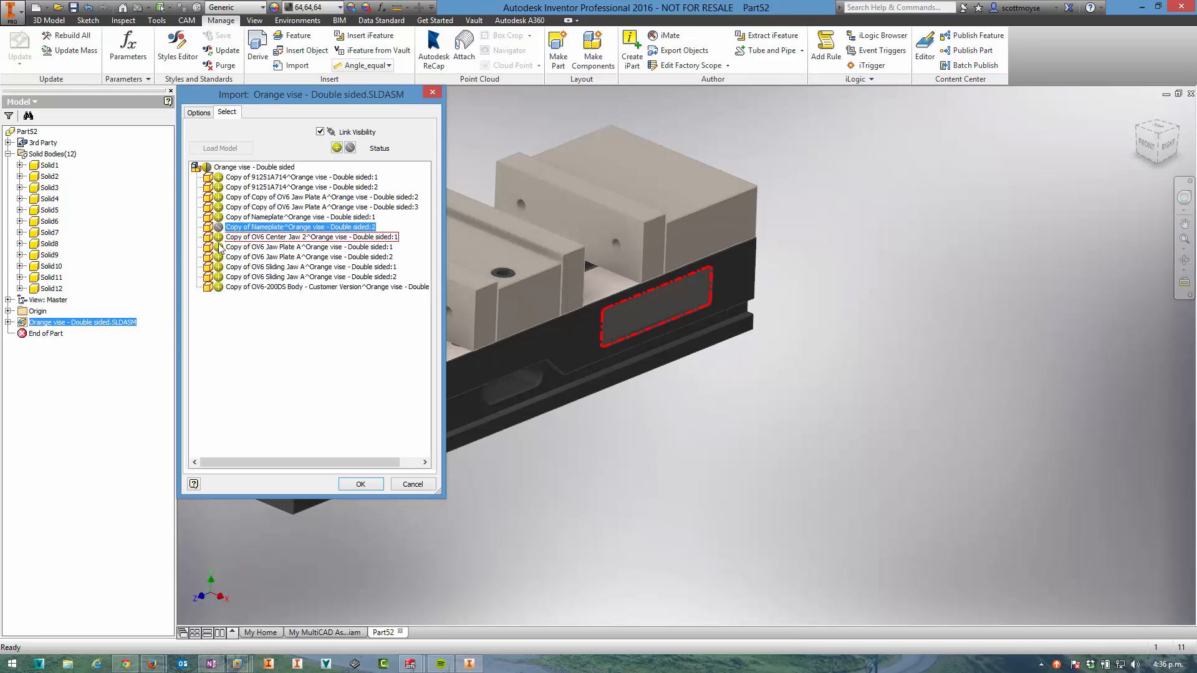
pyautogui.click(360, 483)
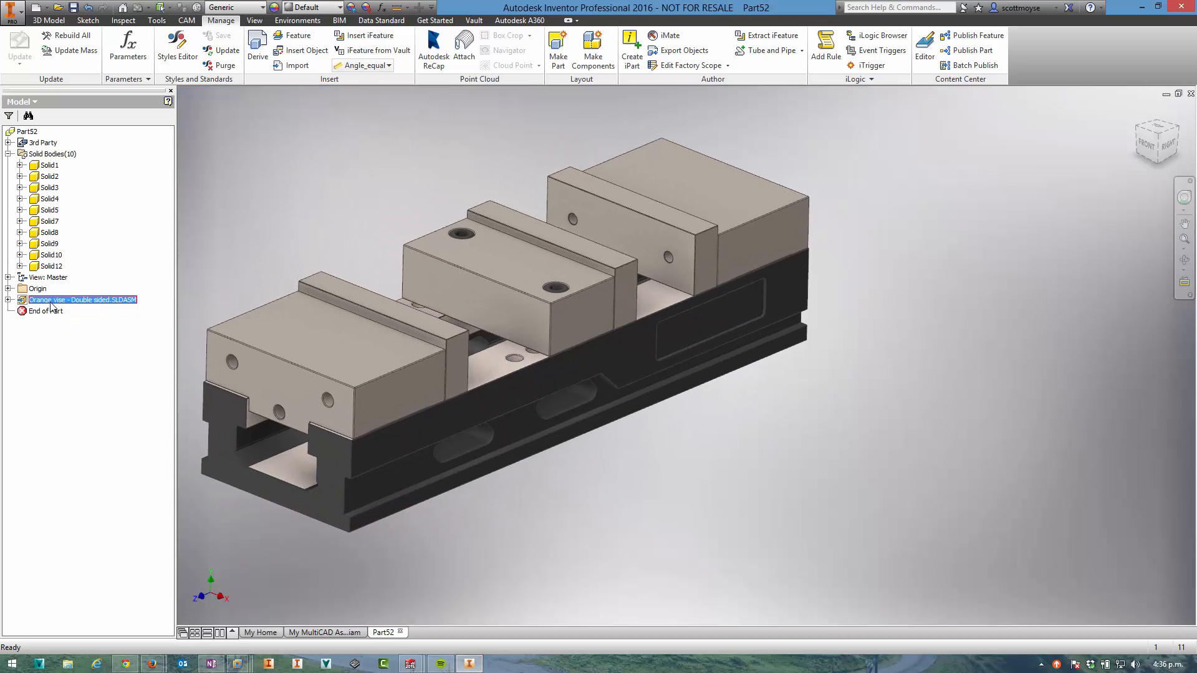
# - Check the vise import's link actions, then switch to My MultiCAD Assembly.iam
pyautogui.rightClick(82, 299)
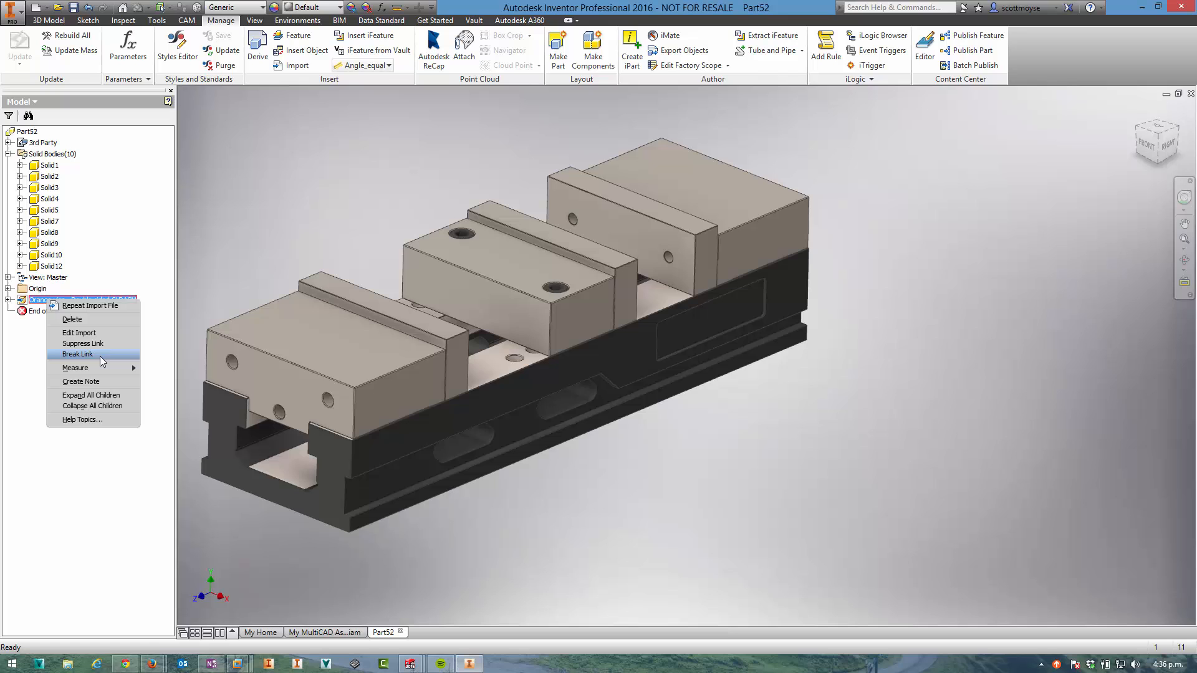
pyautogui.click(78, 354)
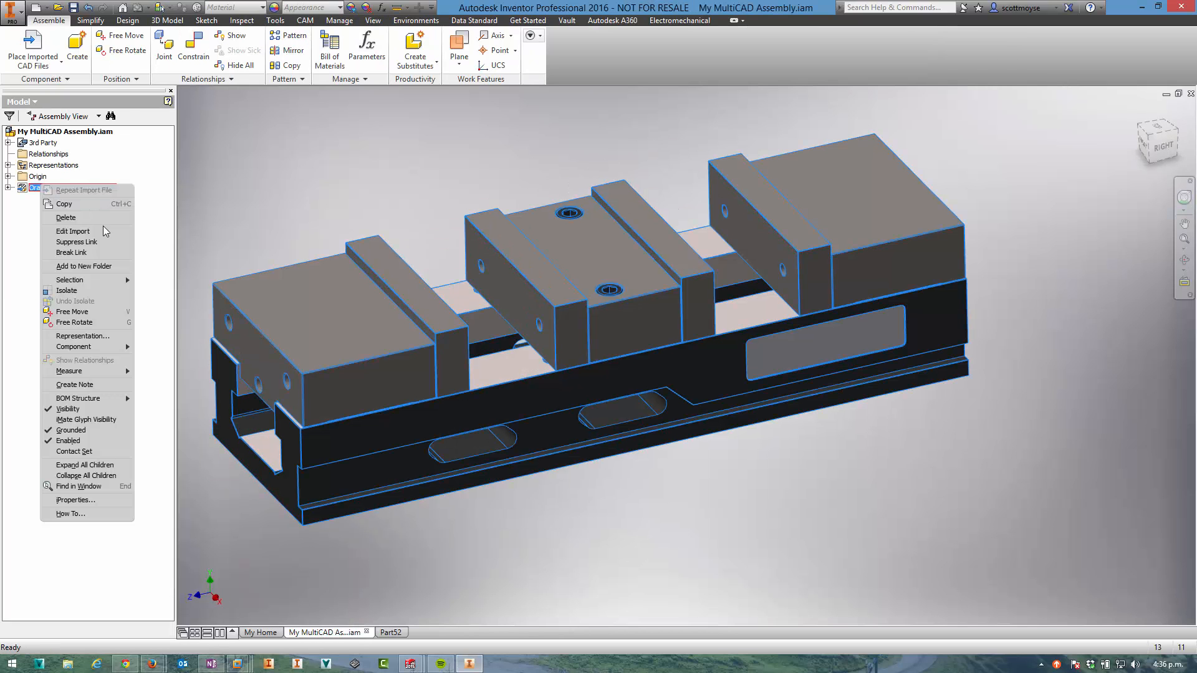
pyautogui.moveTo(73, 231)
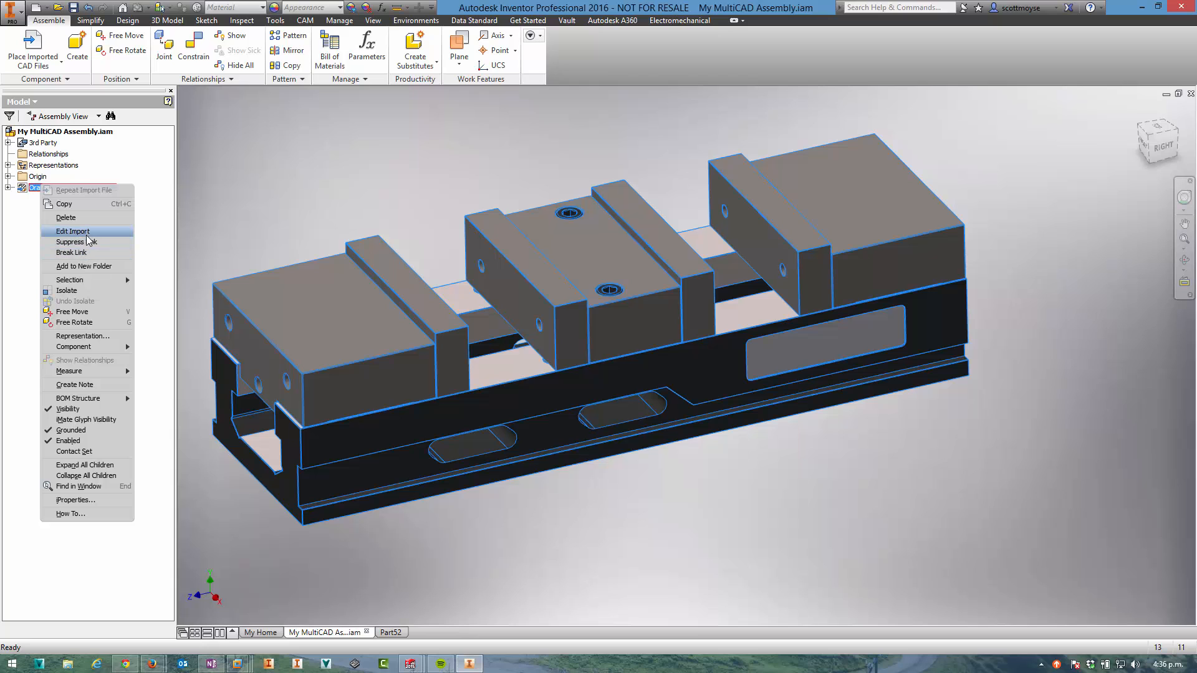